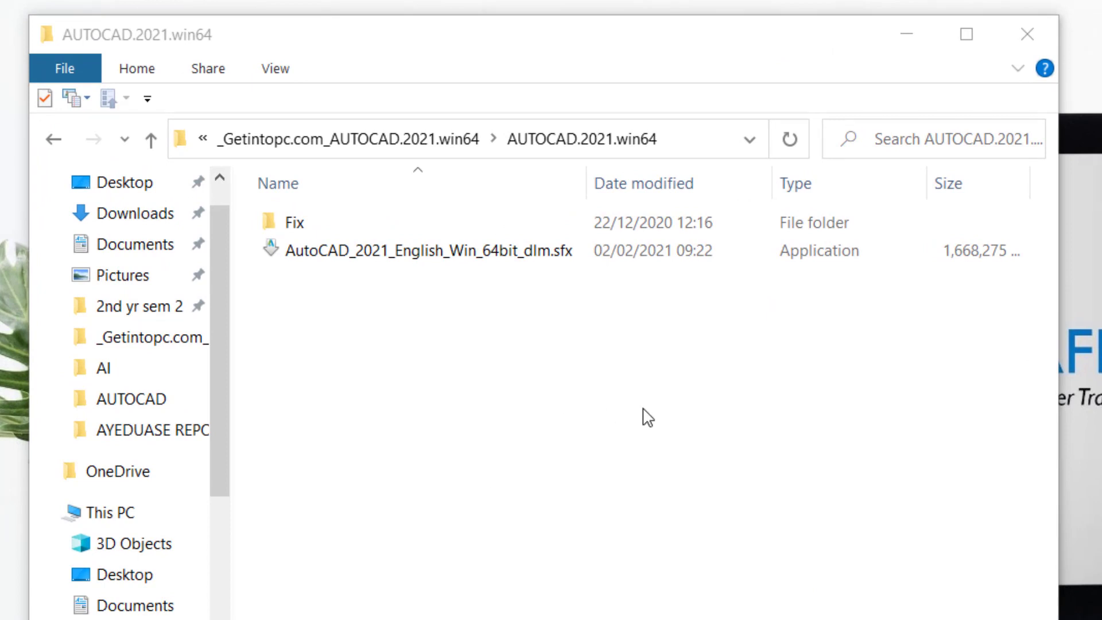
- Run the AutoCAD 2021 self-extractor and extract it into C:\CAD
{"action": "left_click", "coordinate": [422, 251]}
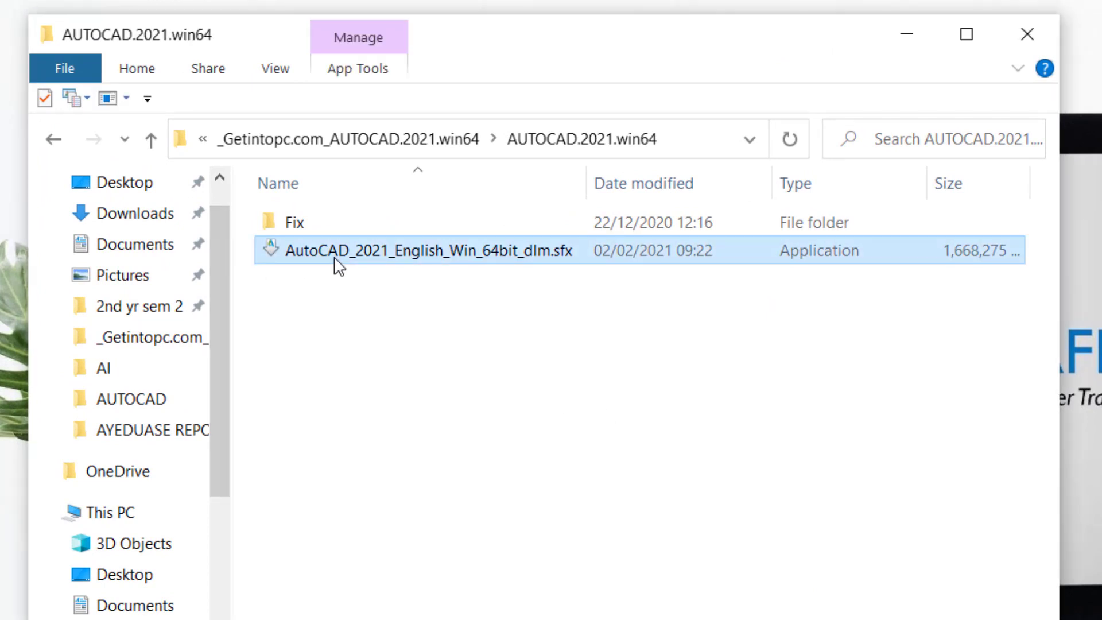
{"action": "mouse_move", "coordinate": [309, 263]}
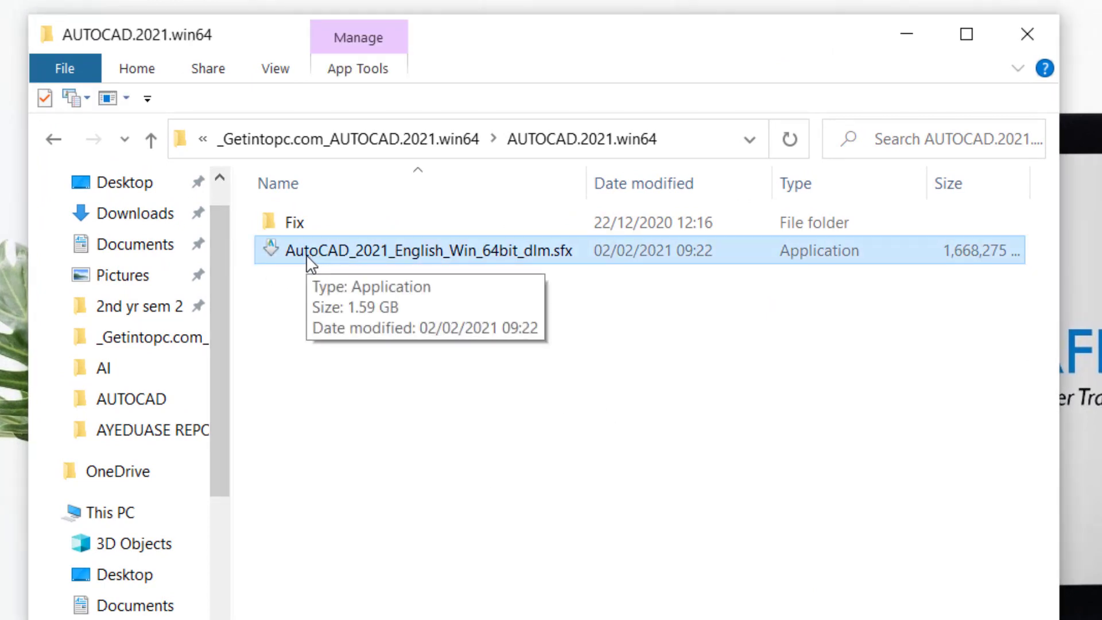
{"action": "double_click", "coordinate": [422, 251]}
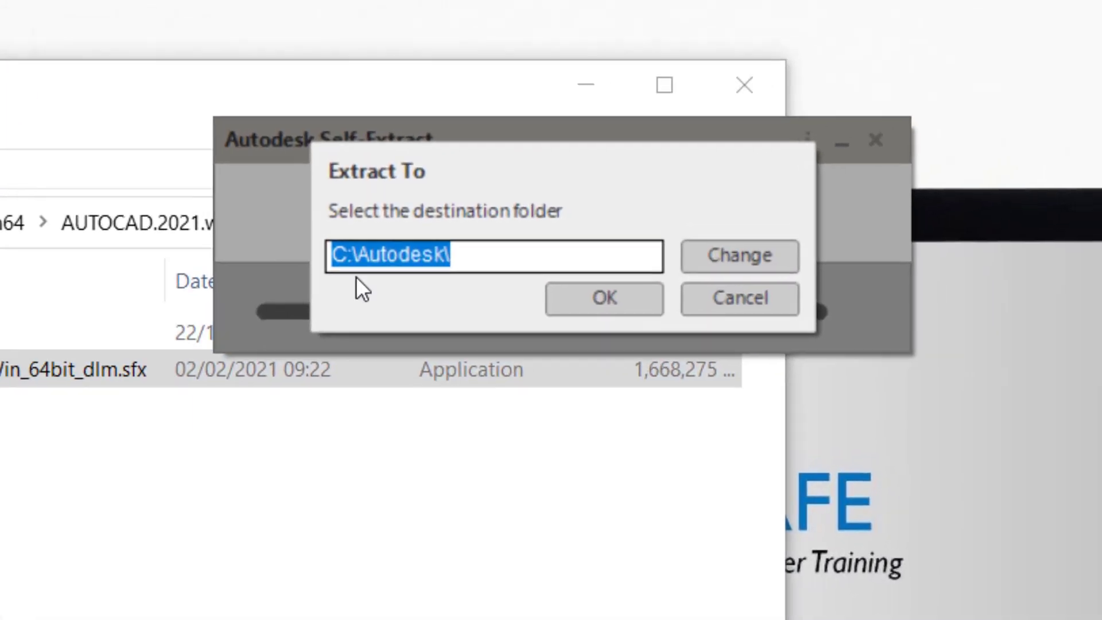
{"action": "mouse_move", "coordinate": [441, 273]}
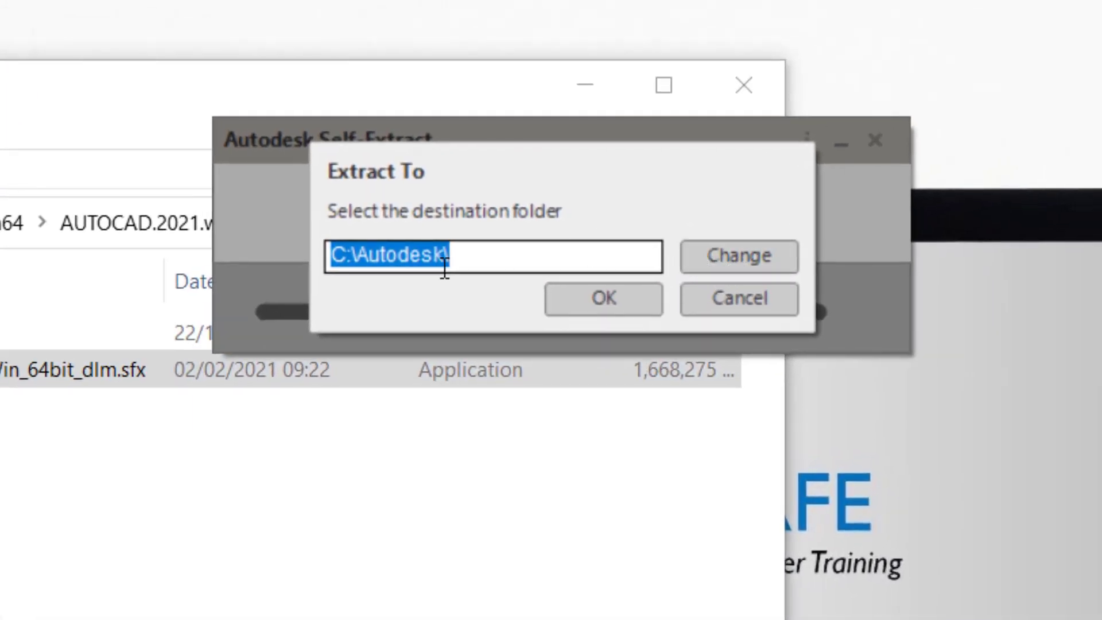
{"action": "left_click", "coordinate": [737, 255]}
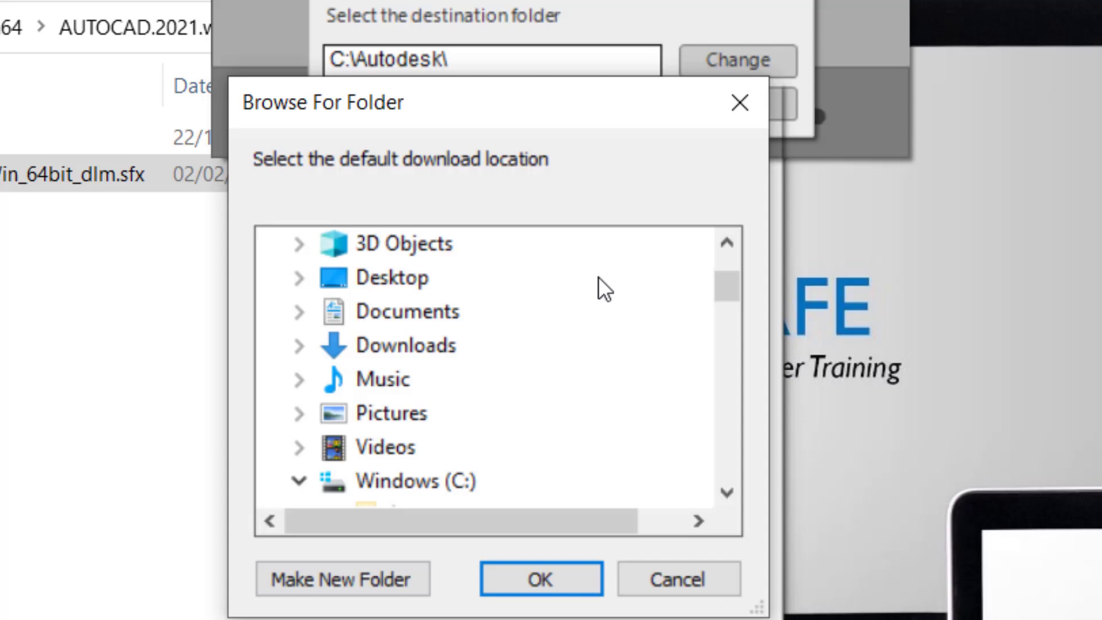
{"action": "scroll", "scroll_direction": "down", "scroll_amount": 3}
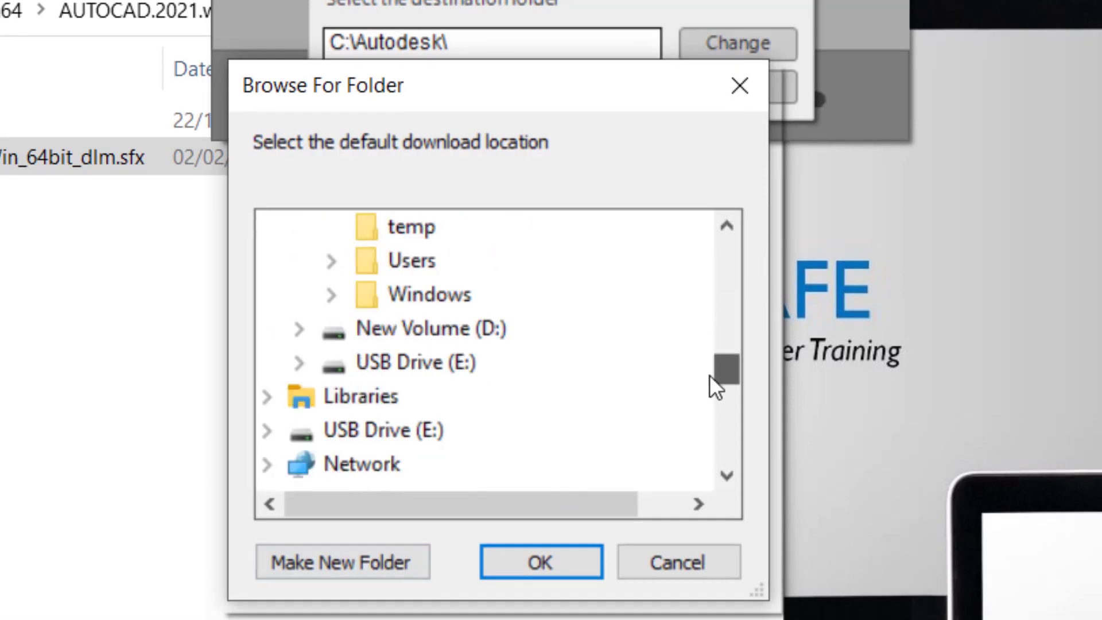
{"action": "scroll", "scroll_direction": "up", "scroll_amount": 3}
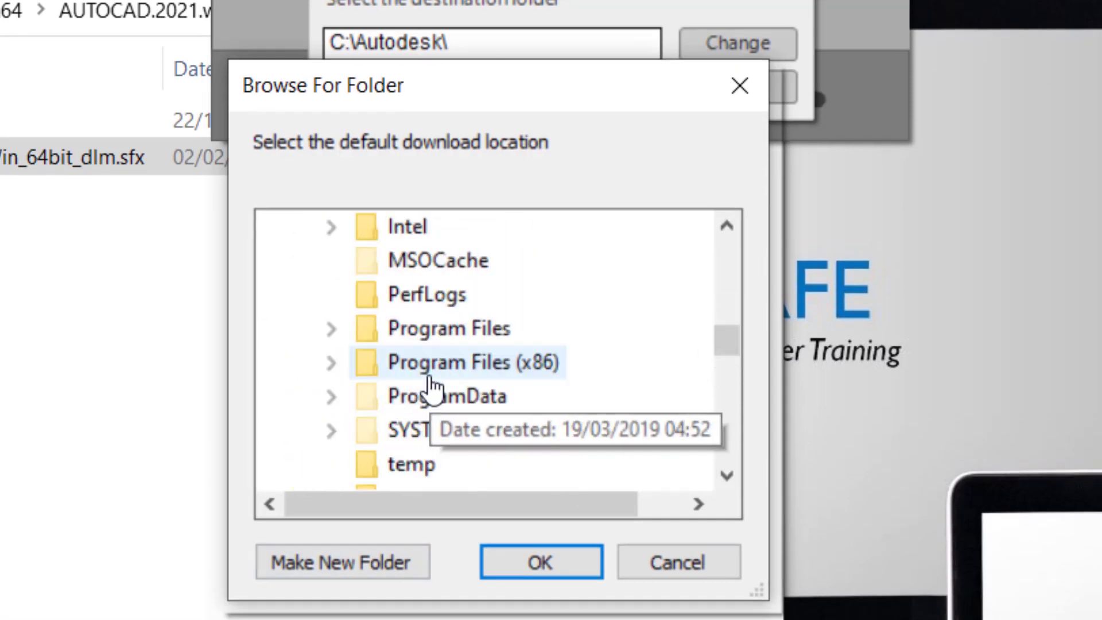
{"action": "left_click", "coordinate": [394, 464]}
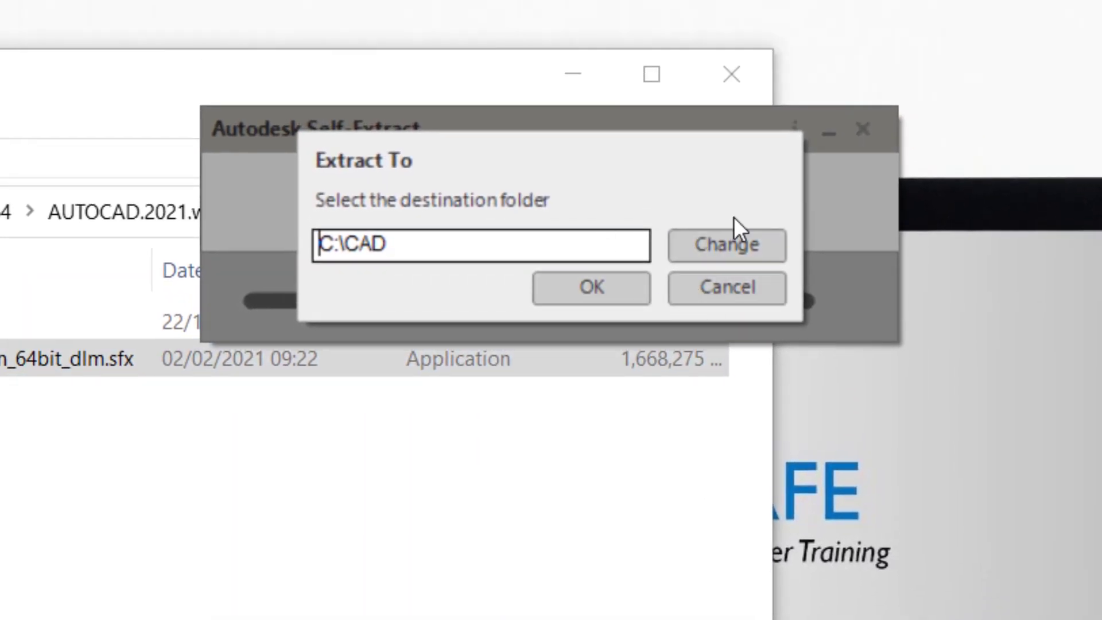
{"action": "left_click", "coordinate": [589, 287]}
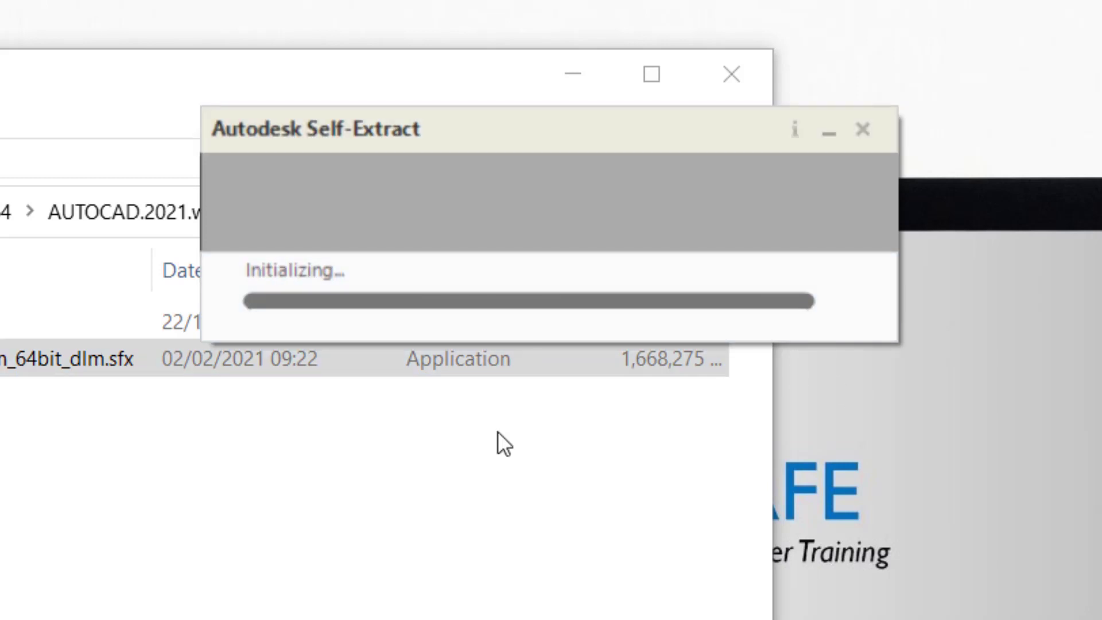
{"action": "mouse_move", "coordinate": [558, 429]}
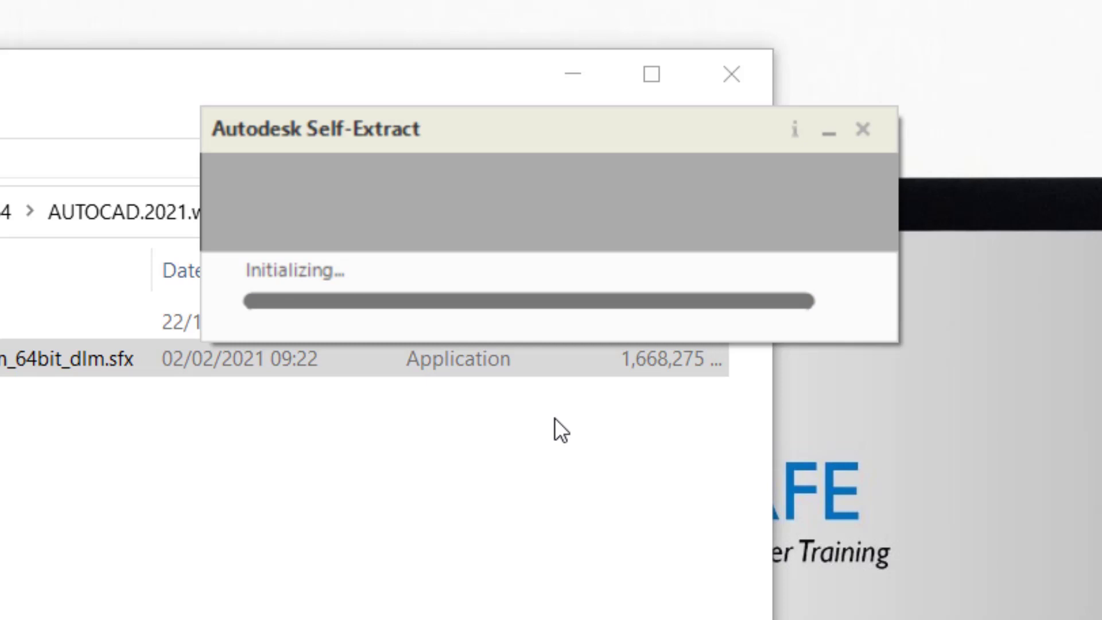
{"action": "mouse_move", "coordinate": [310, 320]}
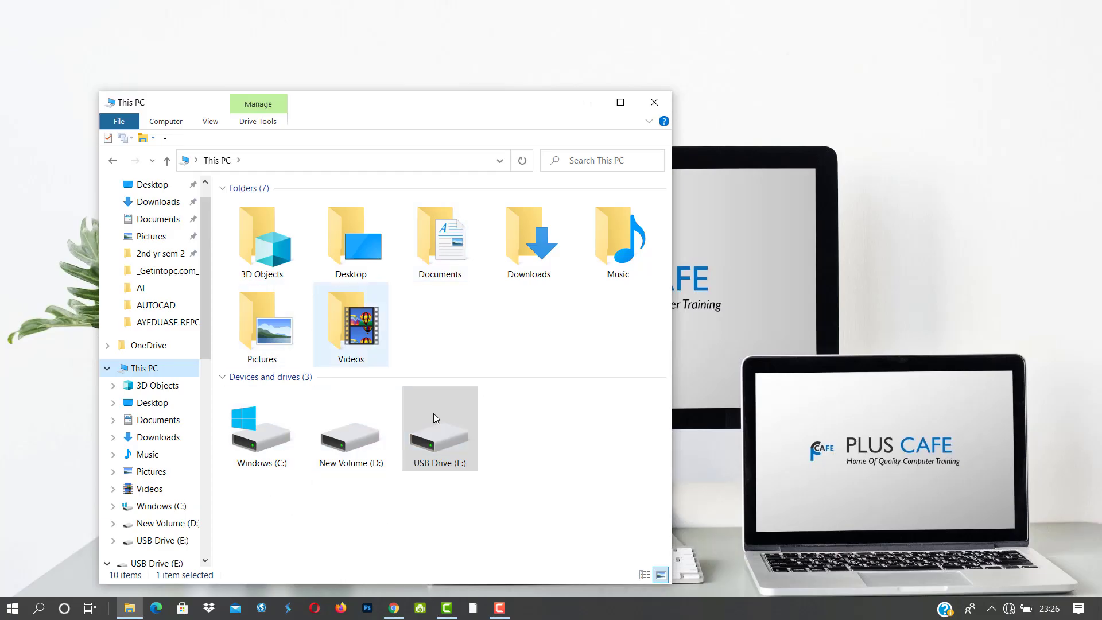
- Launch Setup from C:\CAD\AutoCAD_2021_English_Win_64bit_dlm
{"action": "left_click", "coordinate": [261, 434]}
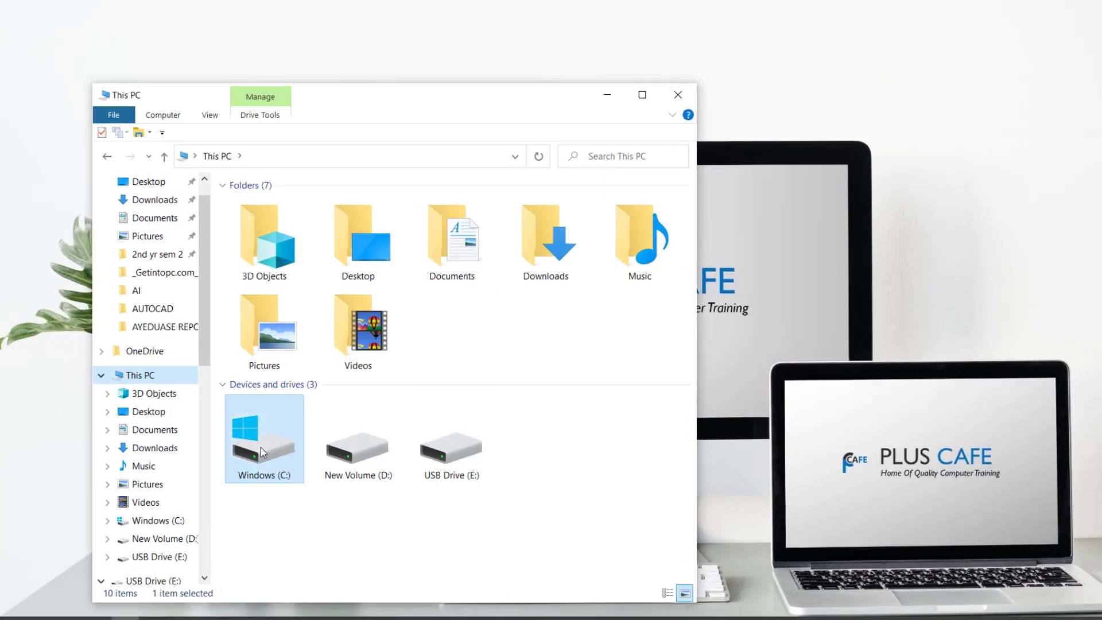
{"action": "double_click", "coordinate": [263, 435]}
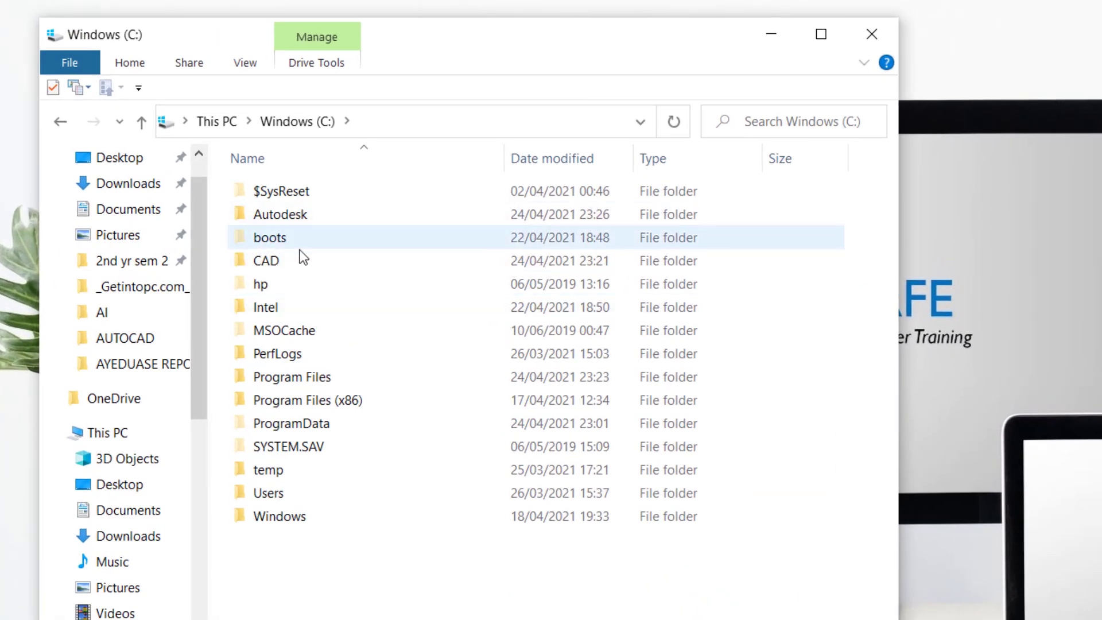
{"action": "double_click", "coordinate": [265, 260]}
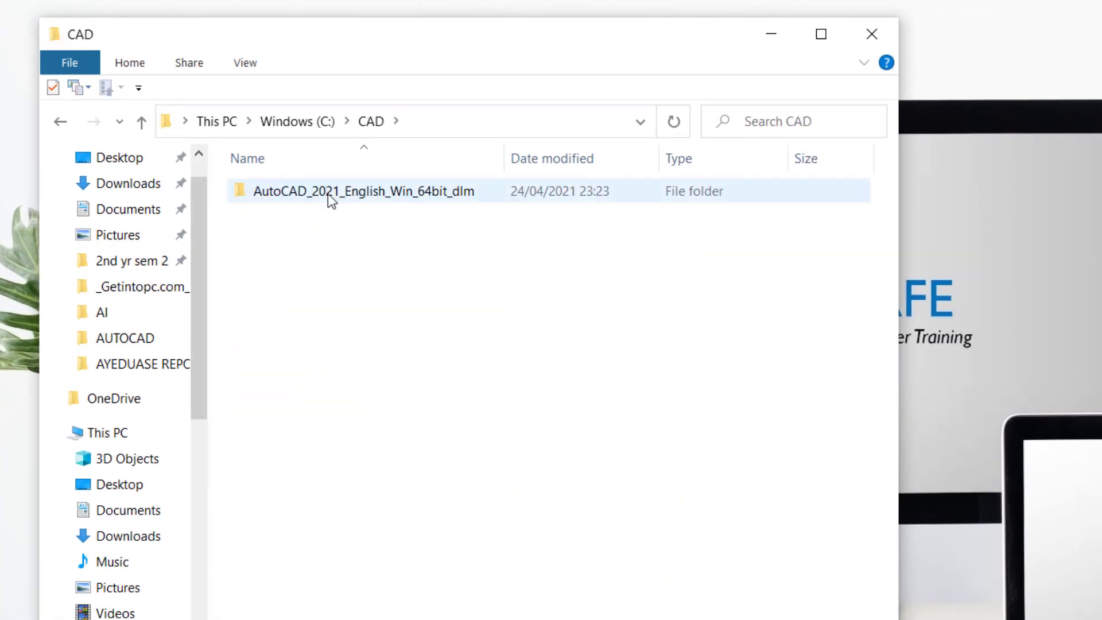
{"action": "double_click", "coordinate": [363, 191]}
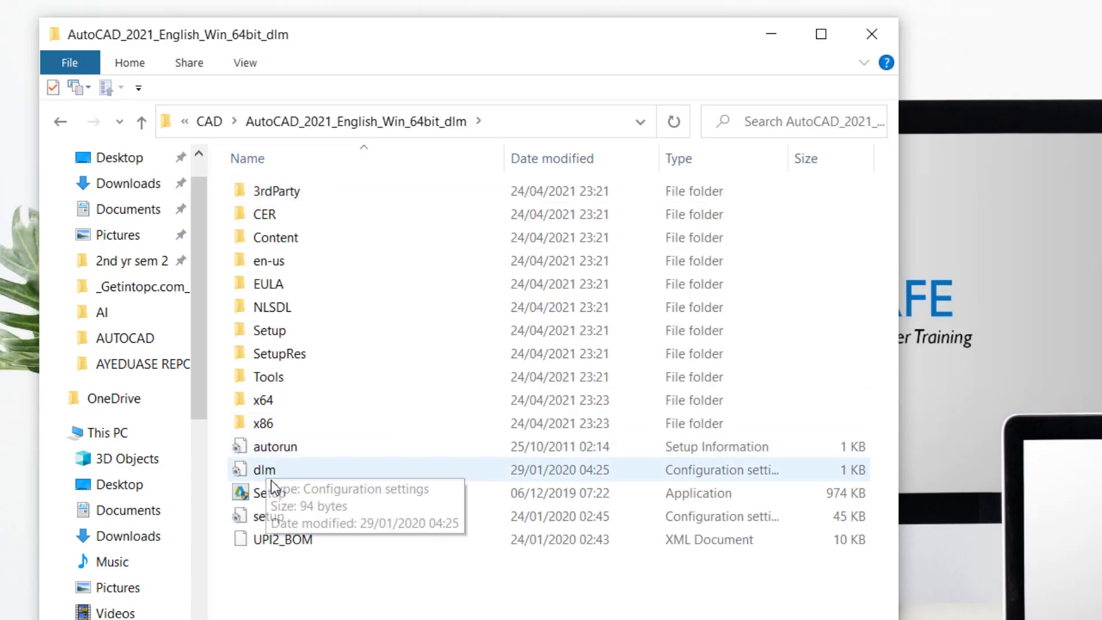
{"action": "double_click", "coordinate": [269, 492]}
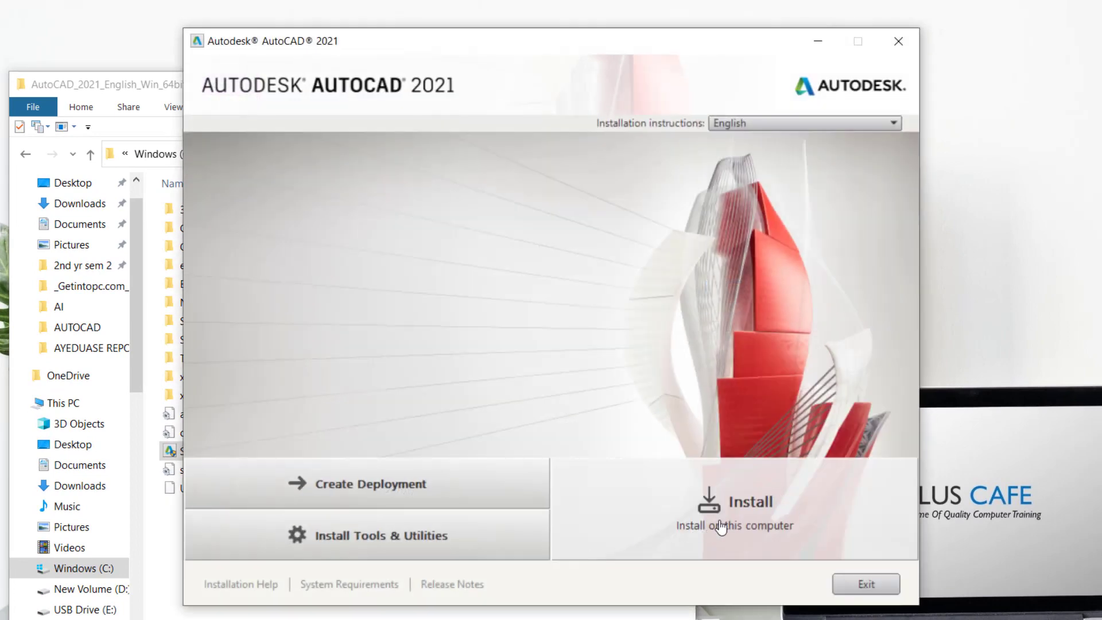
- Accept the licence and install AutoCAD 2021 to the default C:\Program Files\Autodesk path
{"action": "left_click", "coordinate": [733, 502]}
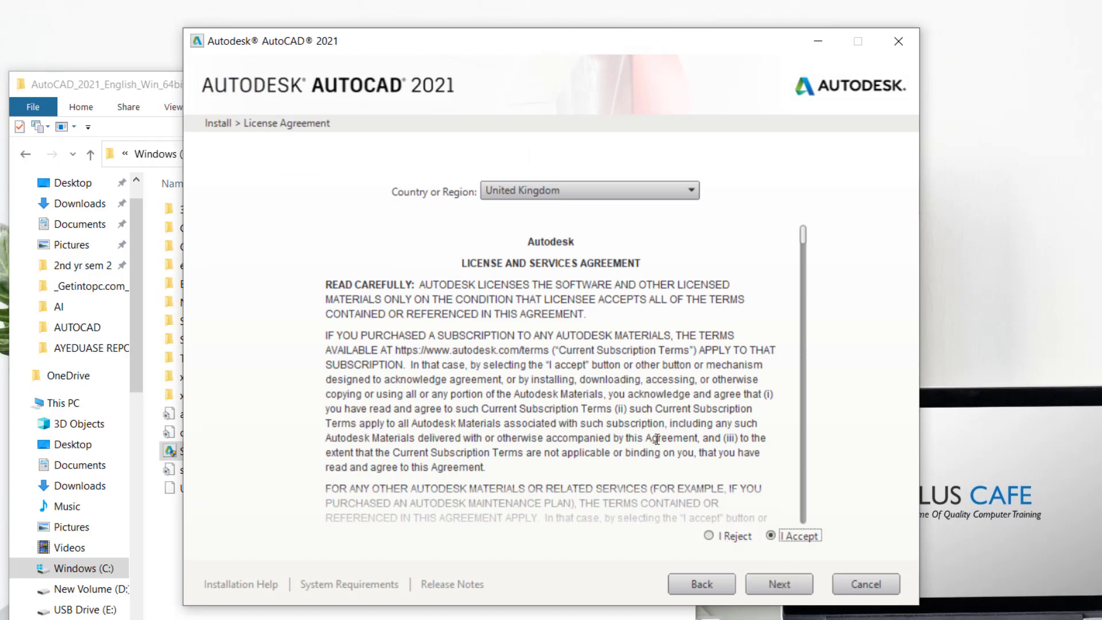
{"action": "scroll", "scroll_direction": "down", "scroll_amount": 3}
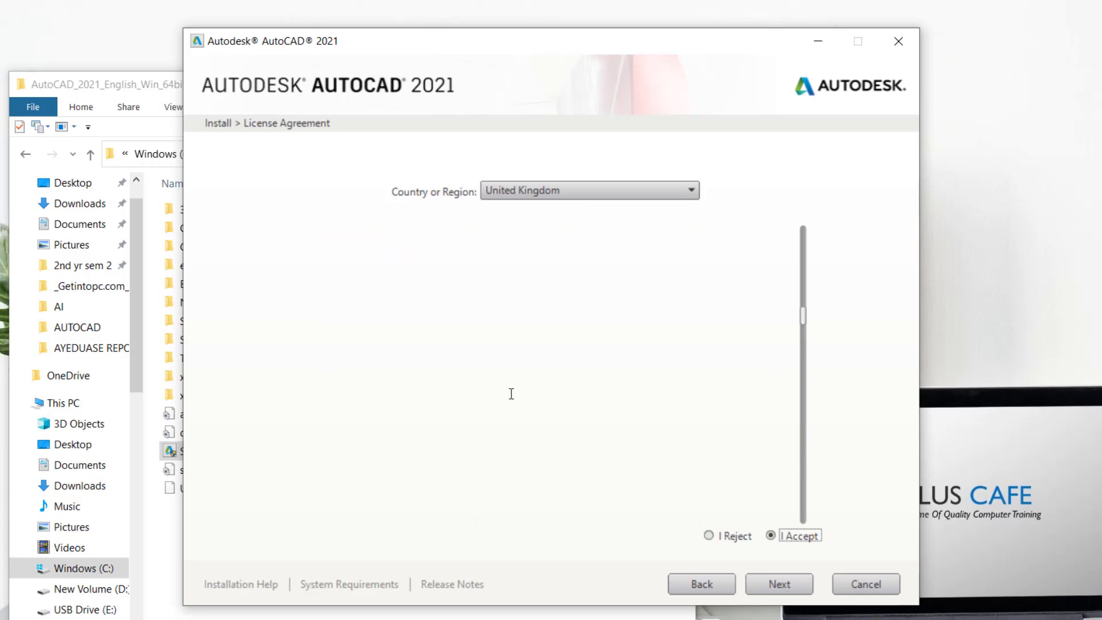
{"action": "left_click", "coordinate": [779, 583]}
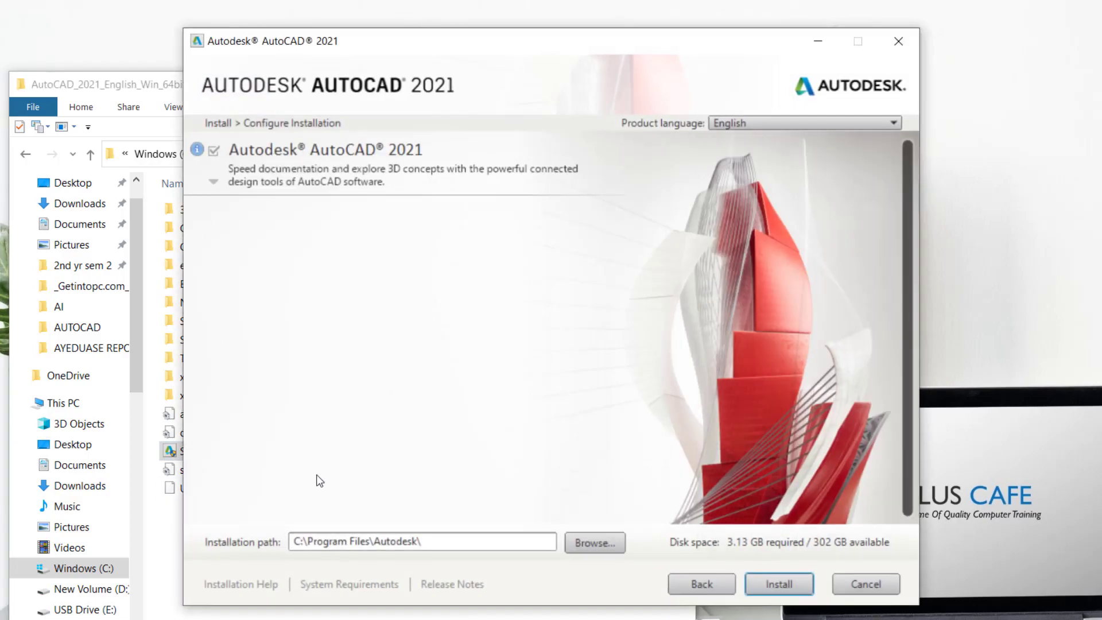
{"action": "mouse_move", "coordinate": [594, 543]}
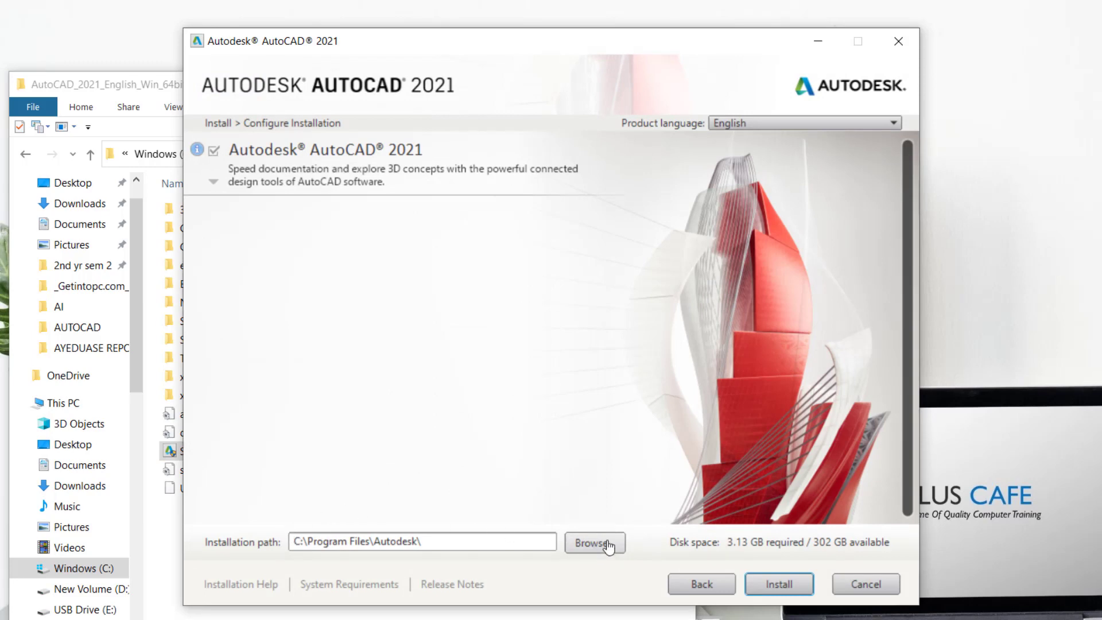
{"action": "mouse_move", "coordinate": [779, 583]}
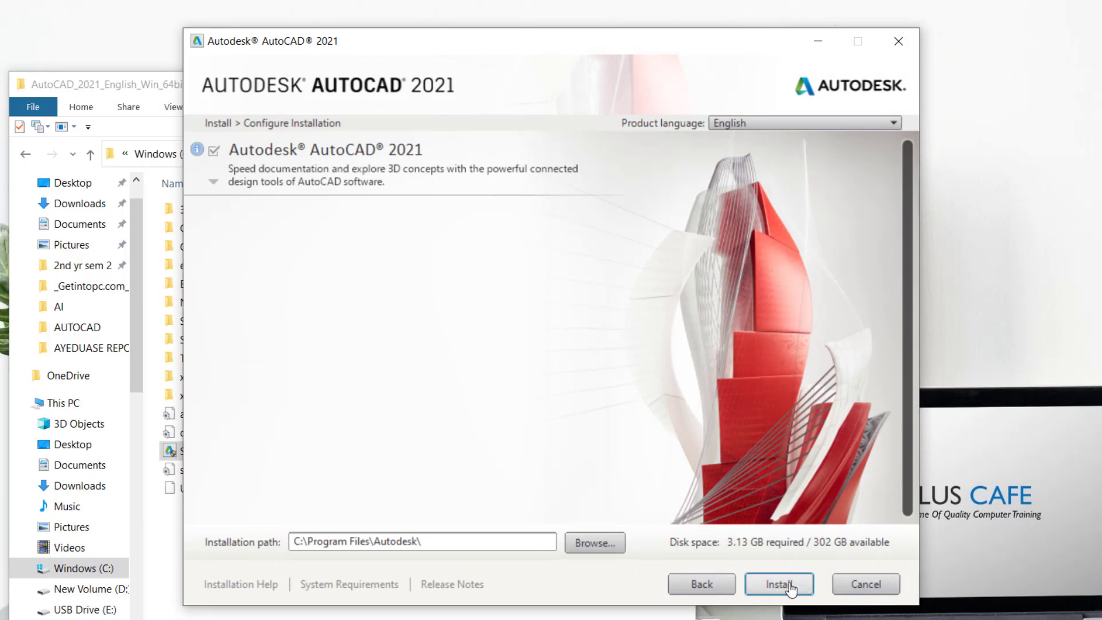
{"action": "left_click", "coordinate": [779, 583]}
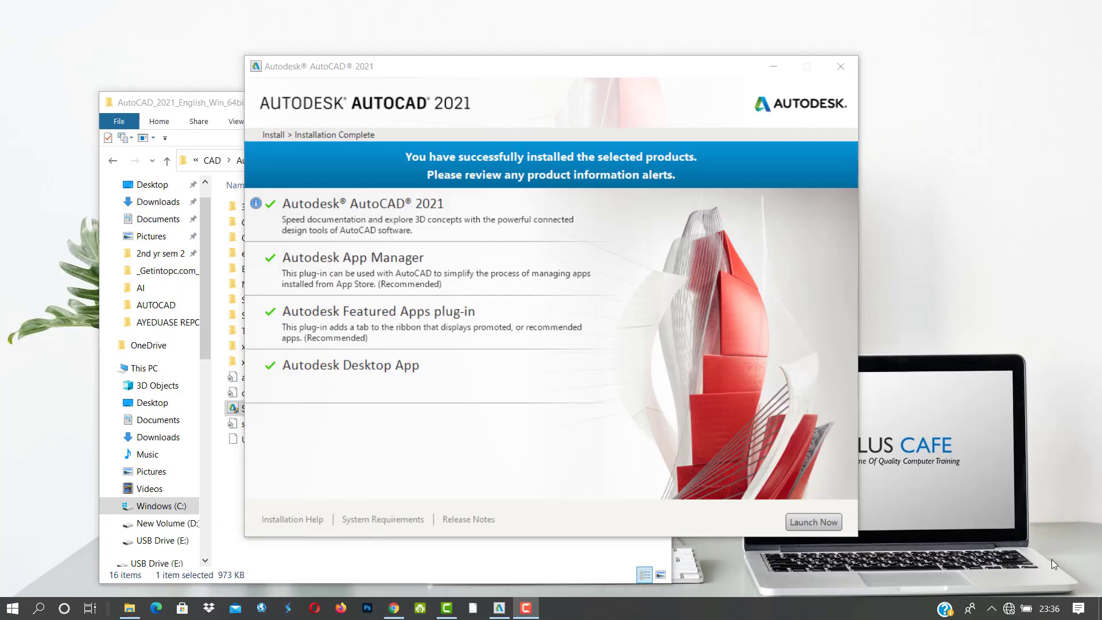
{"action": "mouse_move", "coordinate": [781, 318]}
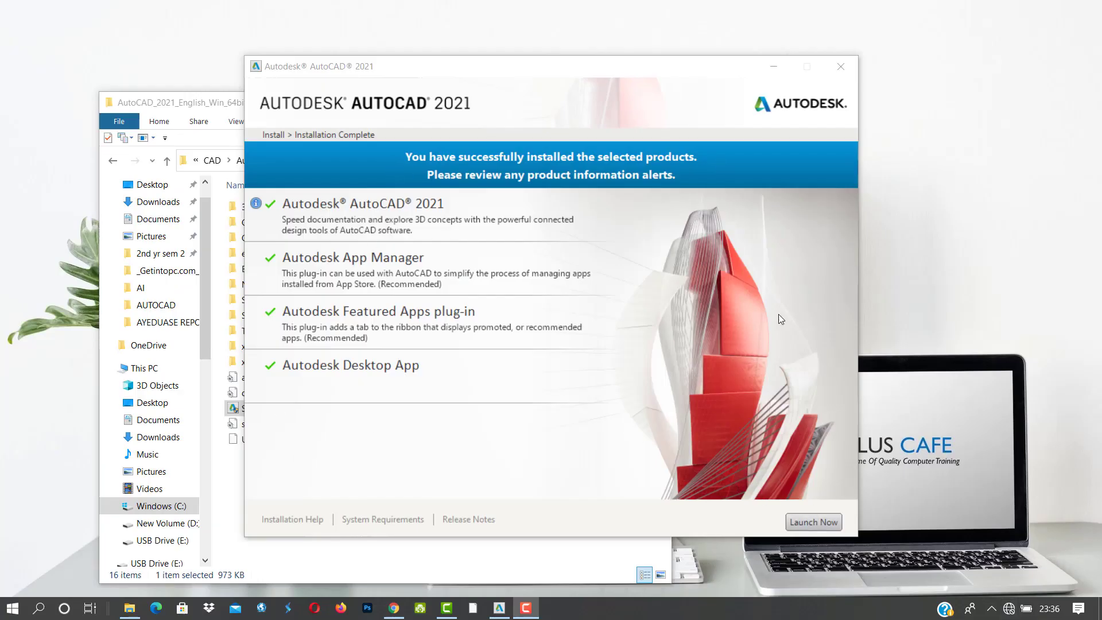
{"action": "mouse_move", "coordinate": [565, 427]}
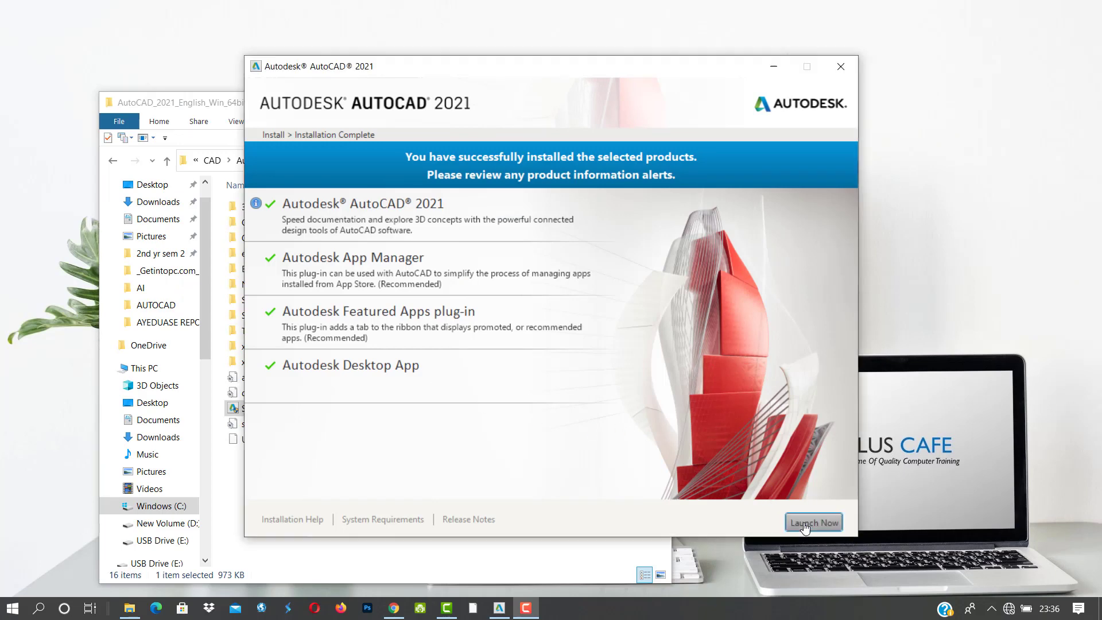
- Launch AutoCAD 2021 from the Installation Complete page
{"action": "left_click", "coordinate": [812, 522]}
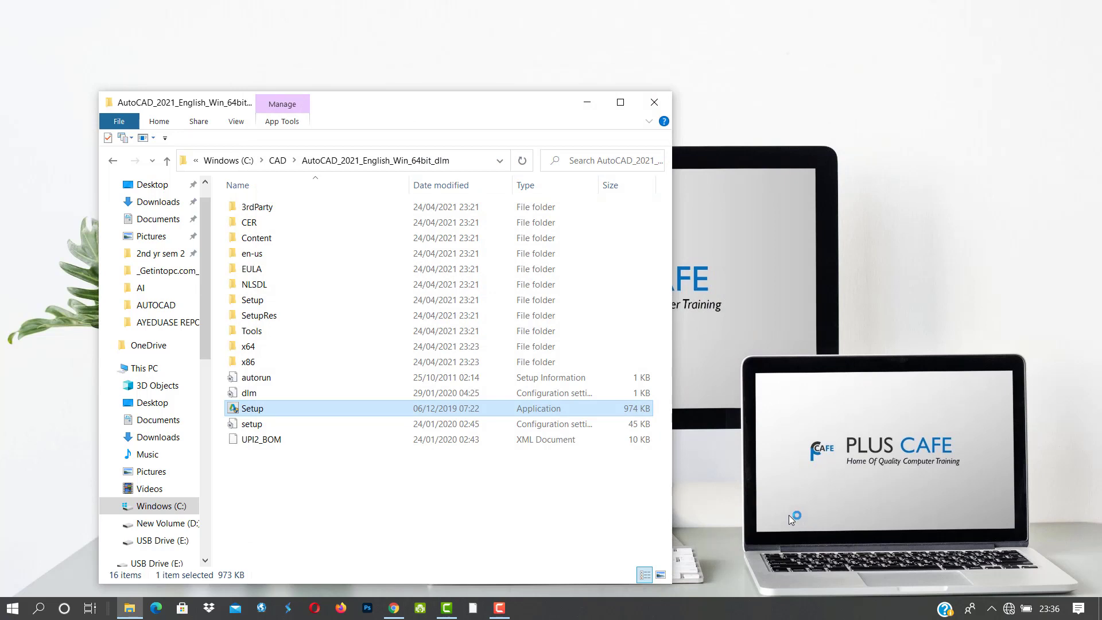
{"action": "mouse_move", "coordinate": [587, 472]}
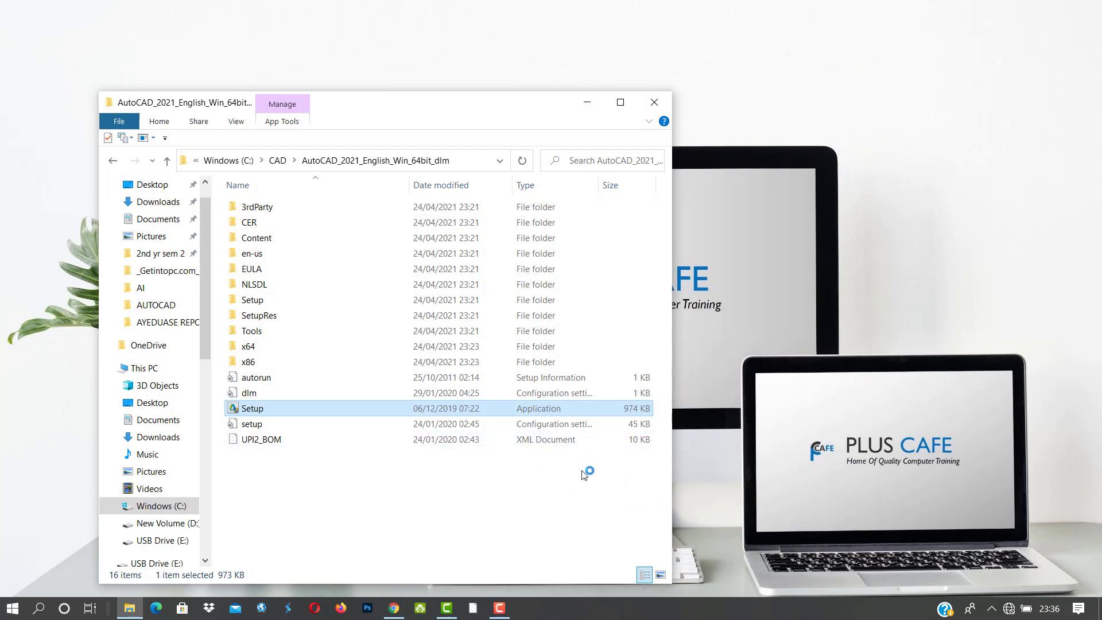
{"action": "double_click", "coordinate": [251, 408]}
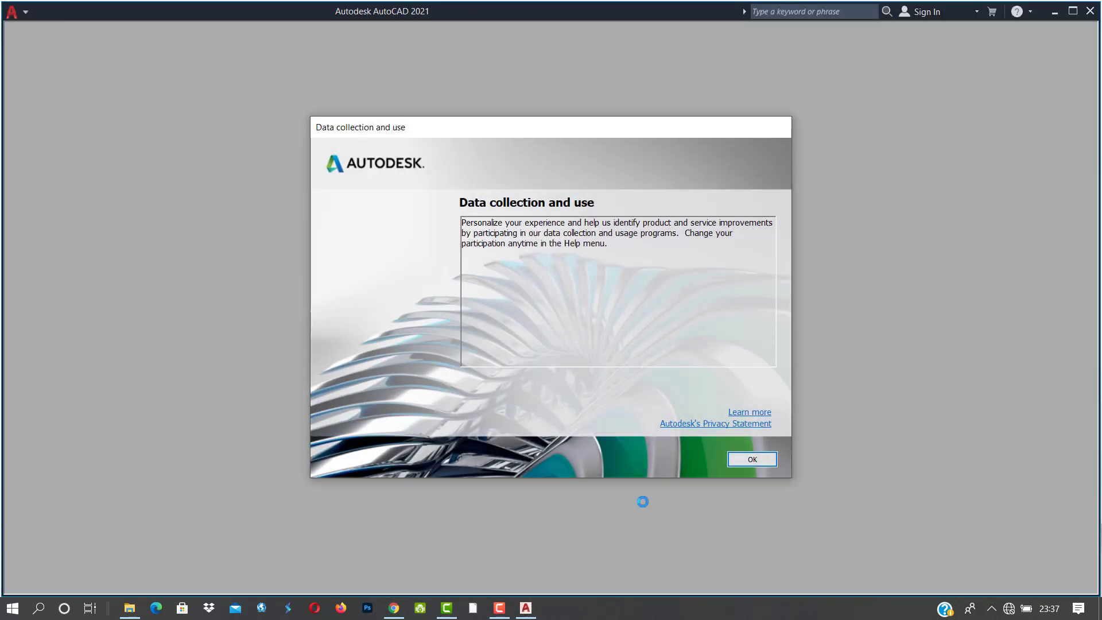
{"action": "mouse_move", "coordinate": [760, 464]}
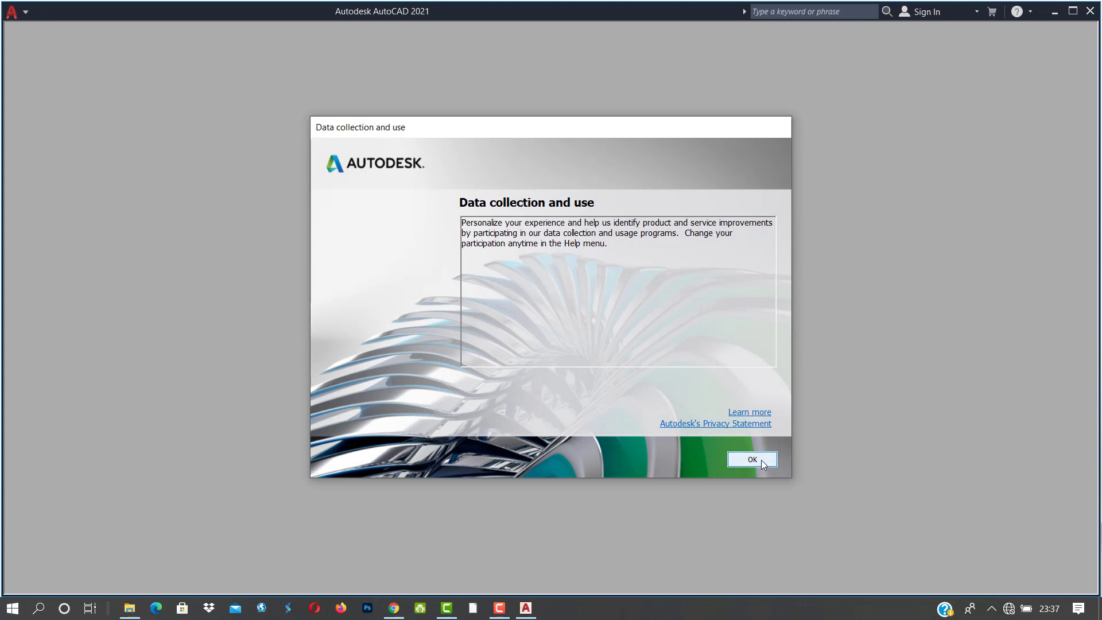
- Acknowledge the data collection notice and pick 'Enter a serial number'
{"action": "left_click", "coordinate": [751, 459]}
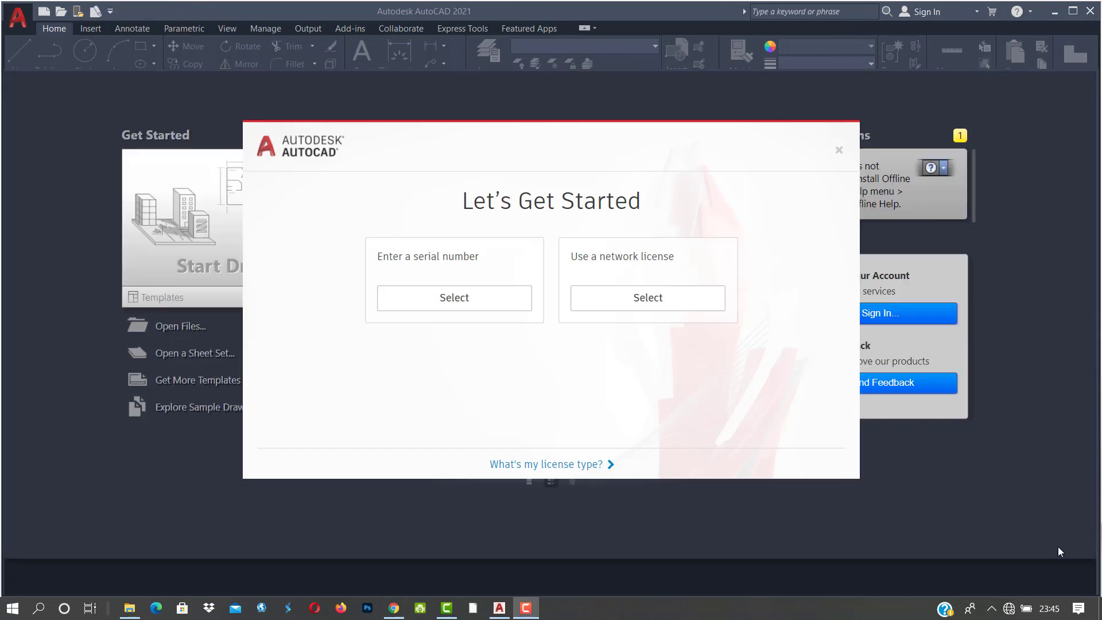
{"action": "mouse_move", "coordinate": [943, 427]}
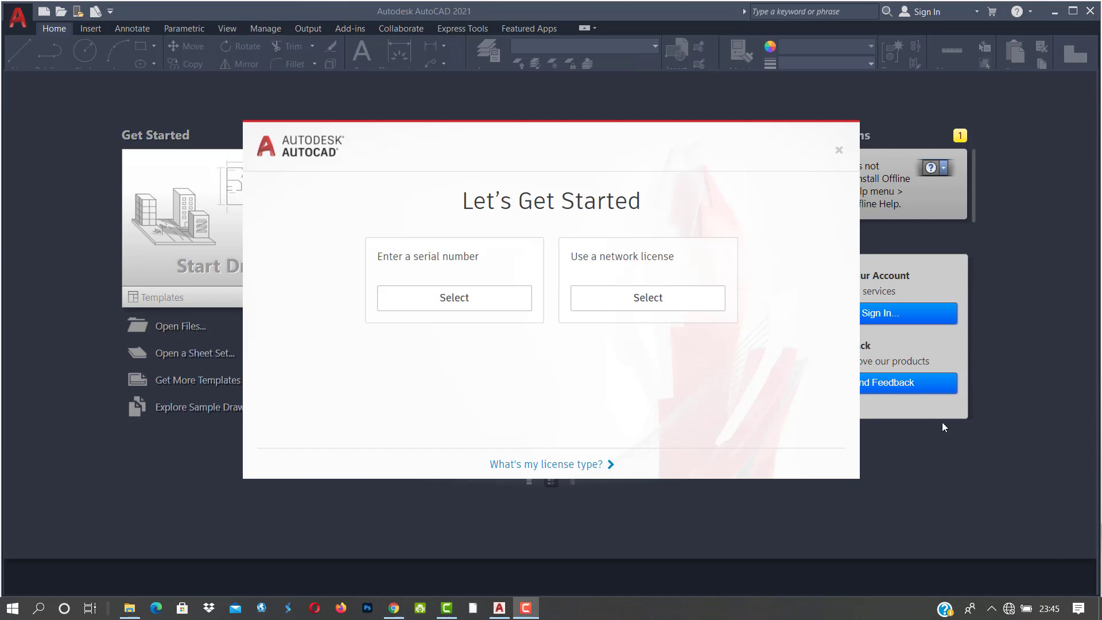
{"action": "mouse_move", "coordinate": [445, 288]}
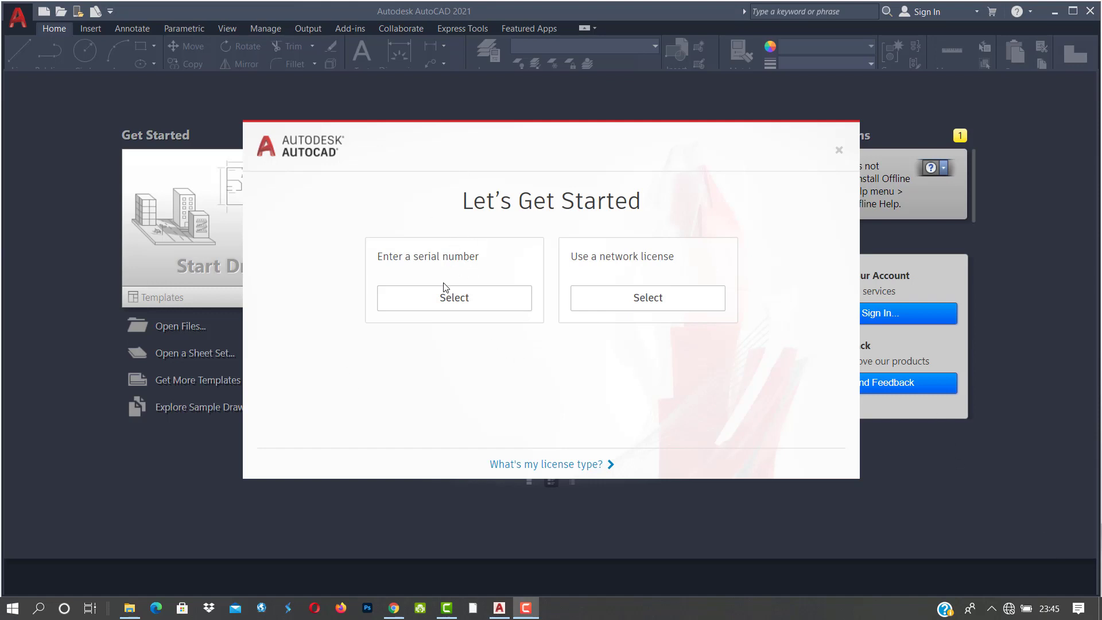
{"action": "mouse_move", "coordinate": [447, 298]}
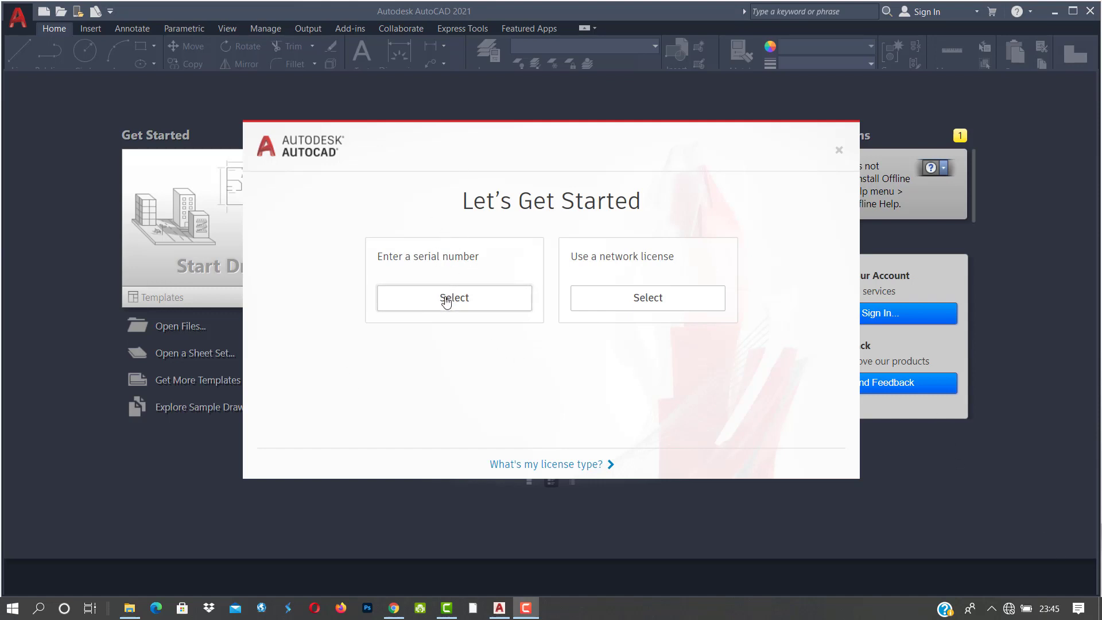
{"action": "left_click", "coordinate": [837, 150]}
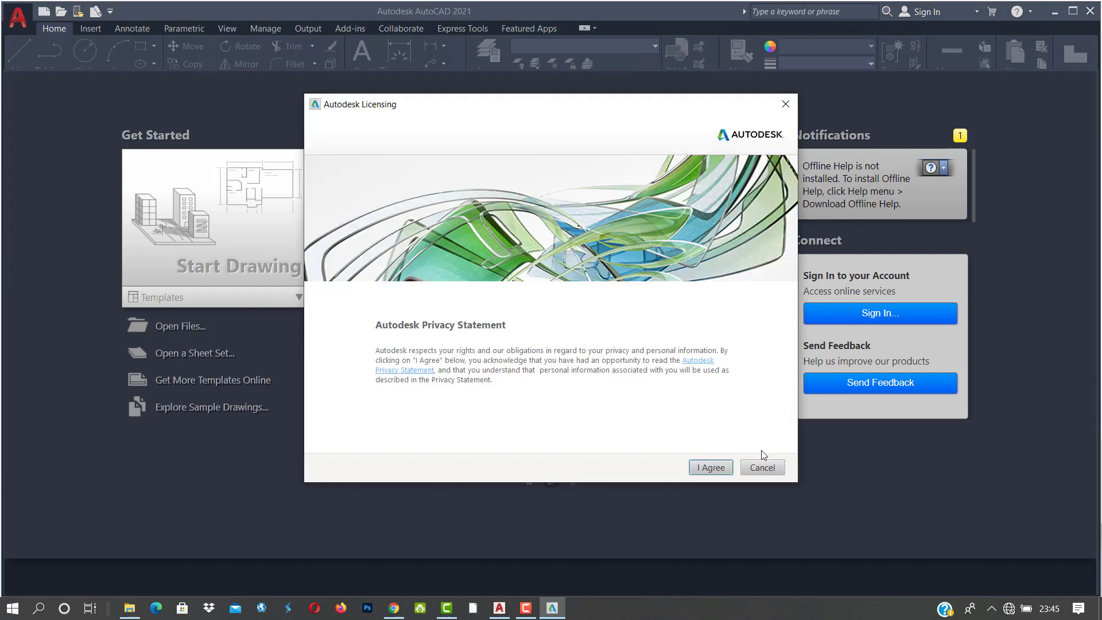
- Agree to the Autodesk privacy statement and run AutoCAD as a 30-day trial
{"action": "left_click", "coordinate": [709, 467]}
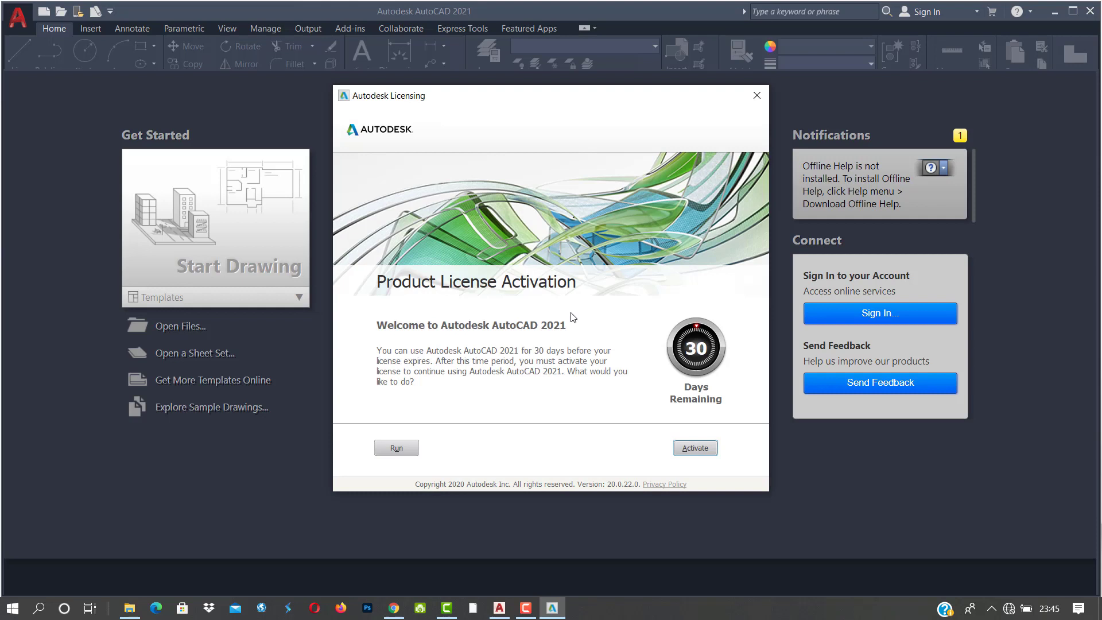
{"action": "mouse_move", "coordinate": [635, 449]}
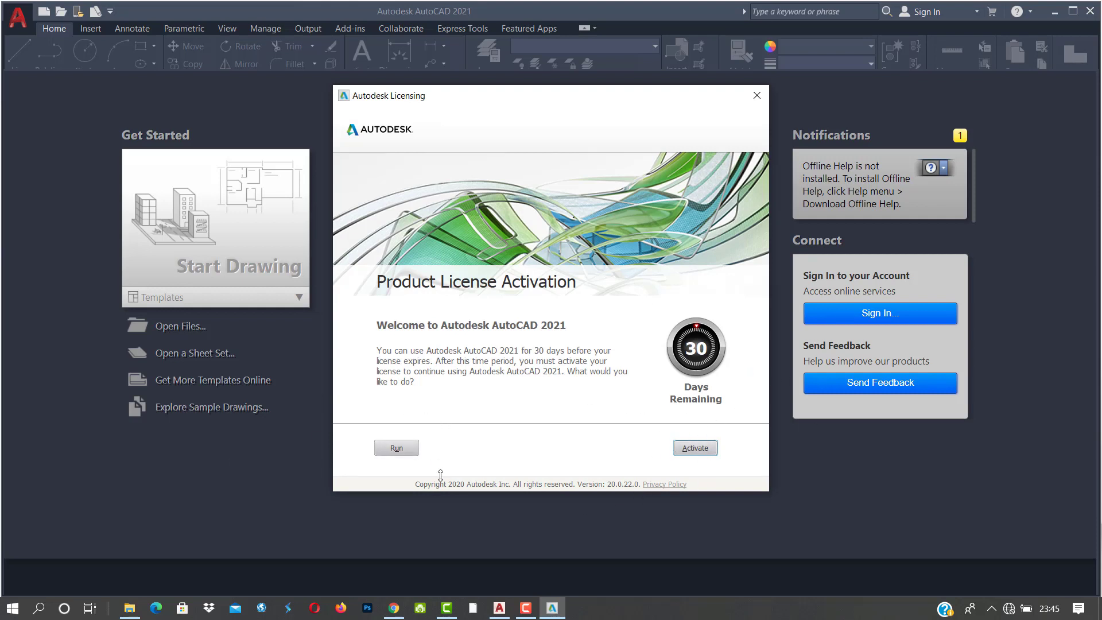
{"action": "mouse_move", "coordinate": [541, 408]}
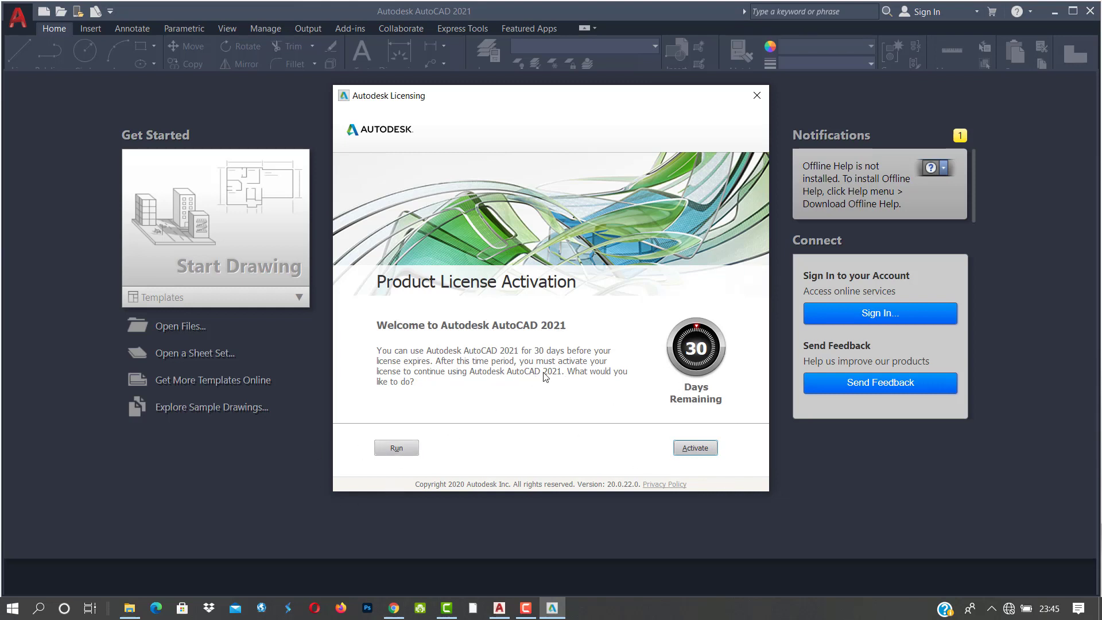
{"action": "mouse_move", "coordinate": [396, 447]}
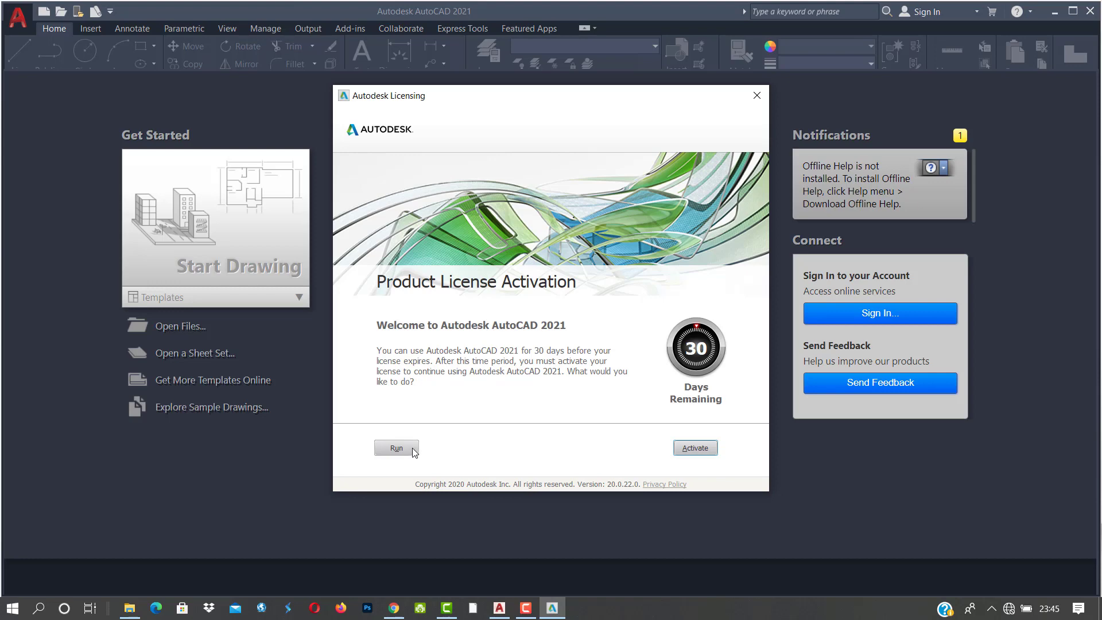
{"action": "left_click", "coordinate": [395, 447]}
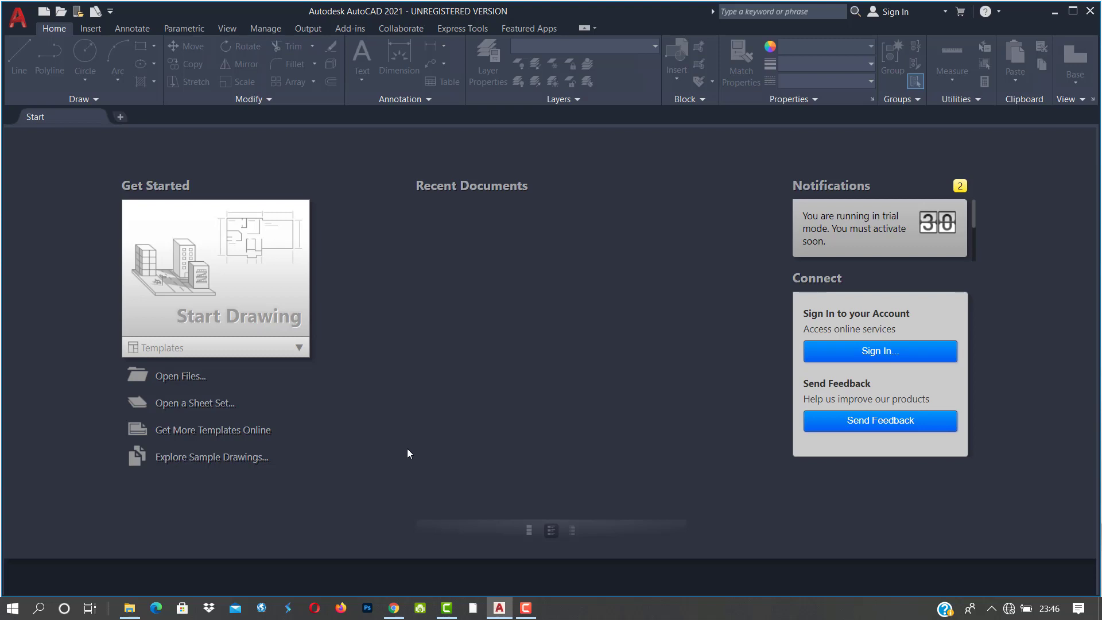
{"action": "mouse_move", "coordinate": [462, 54]}
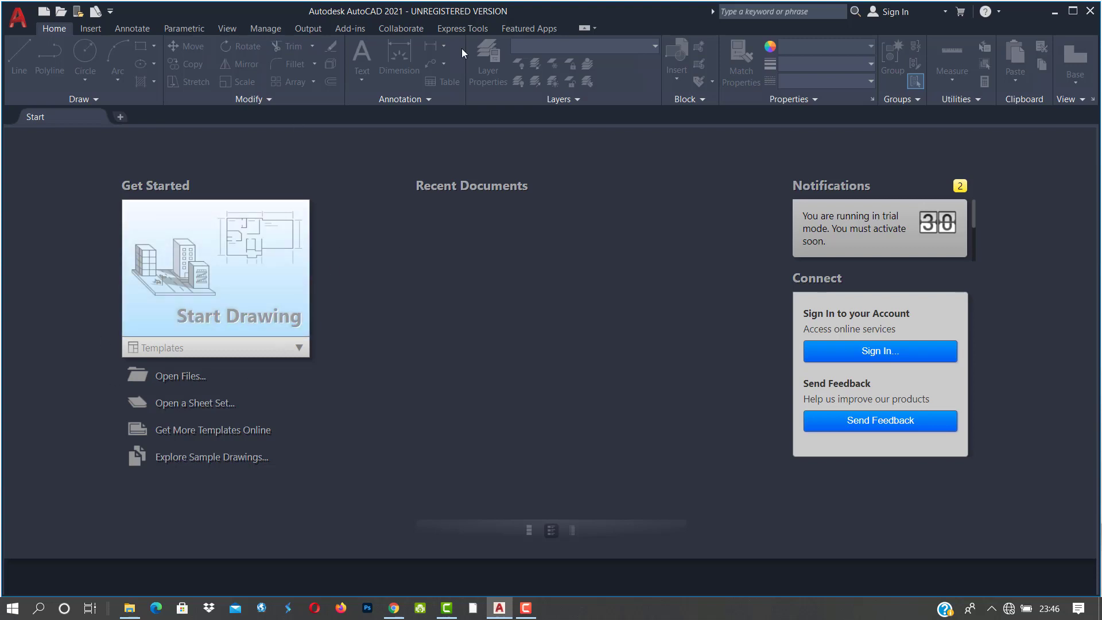
{"action": "mouse_move", "coordinate": [241, 281]}
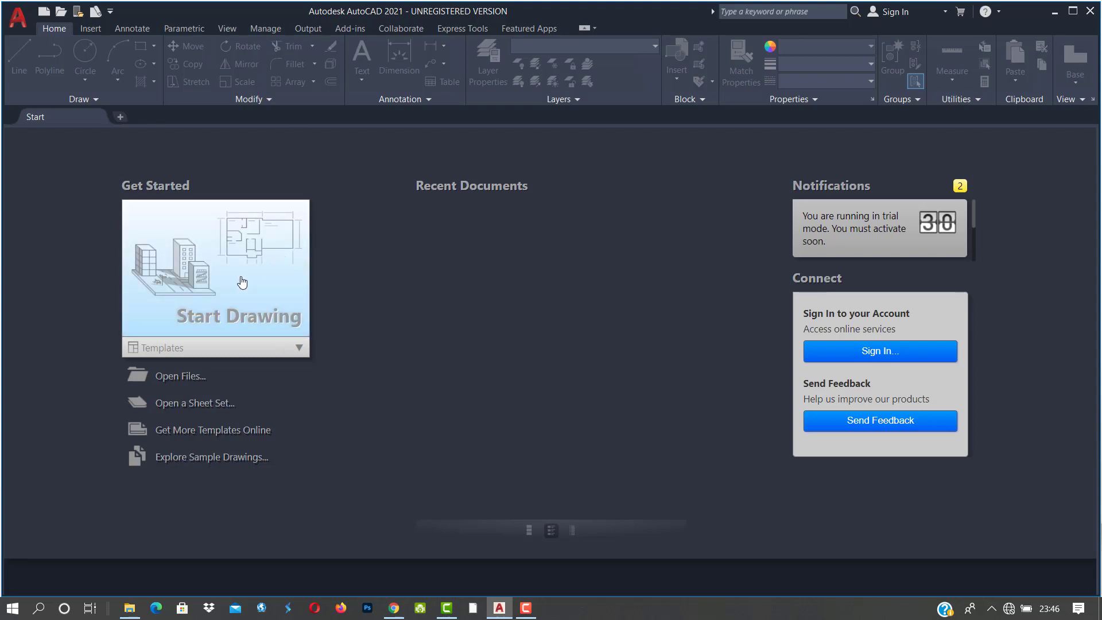
{"action": "mouse_move", "coordinate": [232, 284]}
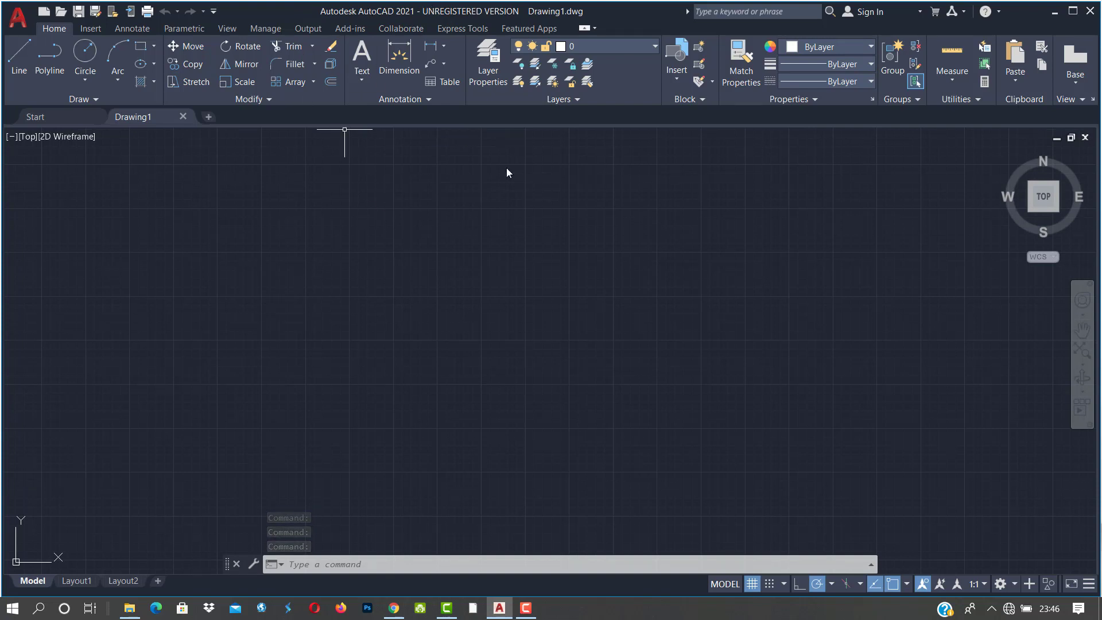
{"action": "mouse_move", "coordinate": [428, 135]}
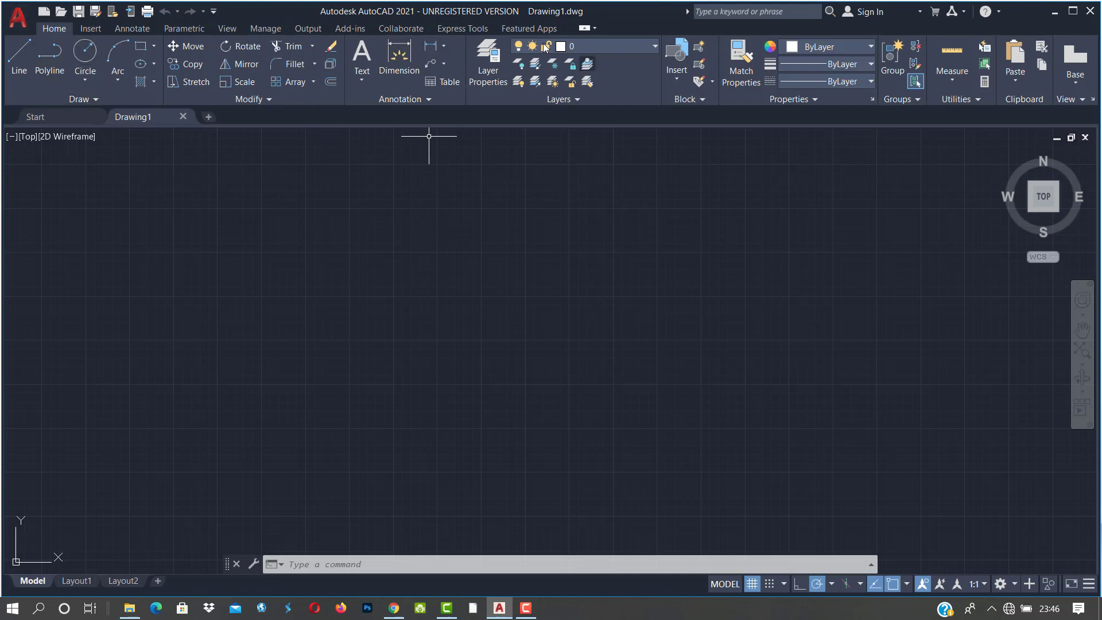
{"action": "mouse_move", "coordinate": [461, 28]}
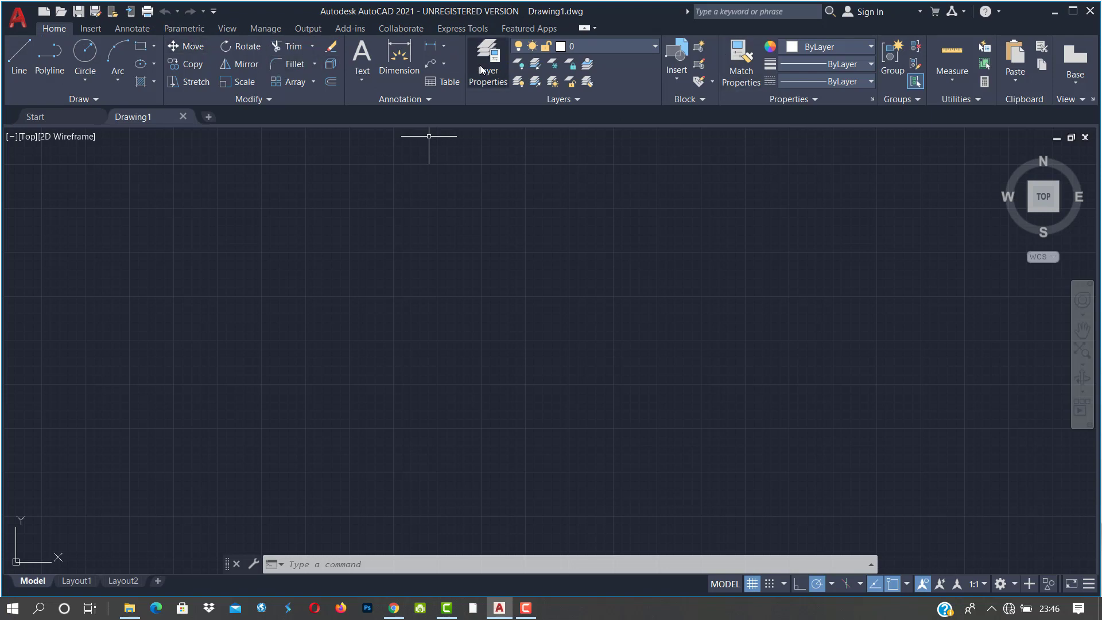
{"action": "mouse_move", "coordinate": [990, 499]}
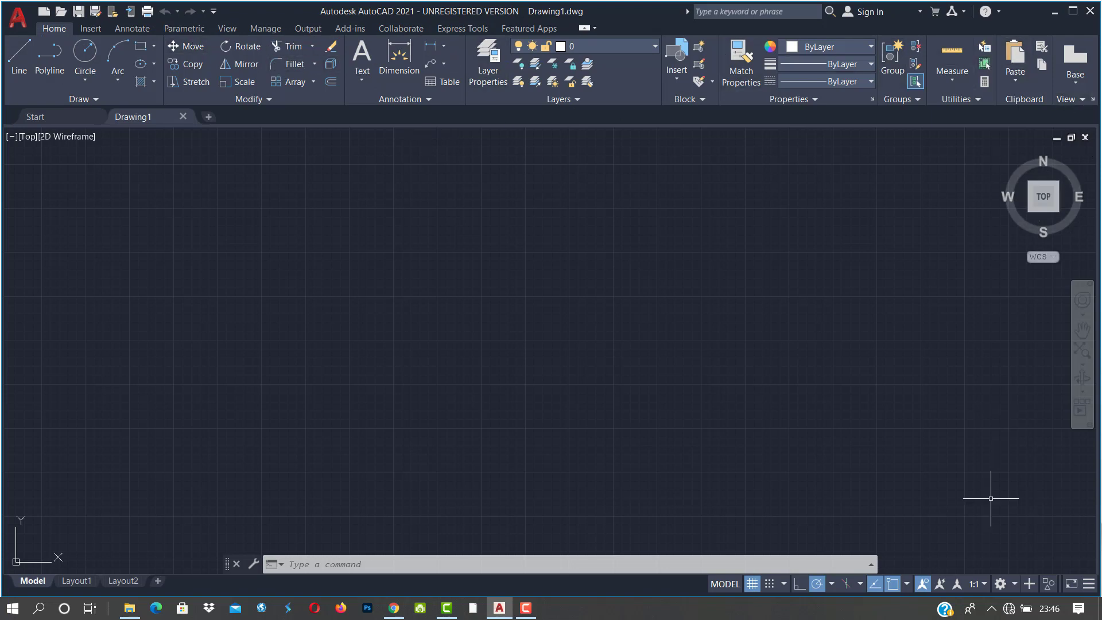
{"action": "mouse_move", "coordinate": [596, 311]}
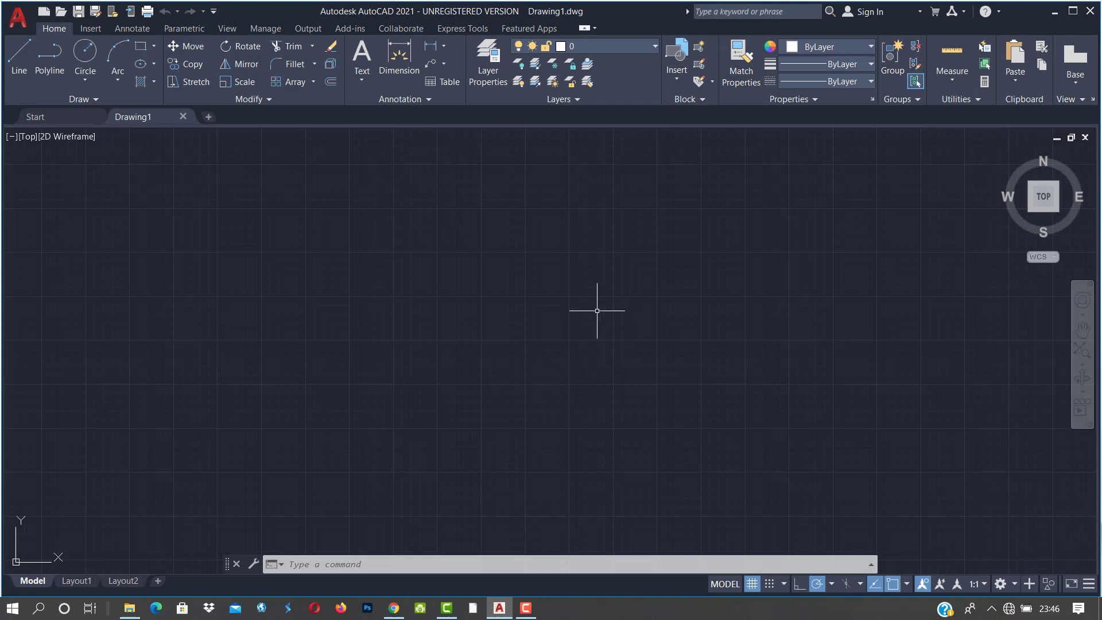
{"action": "mouse_move", "coordinate": [385, 220]}
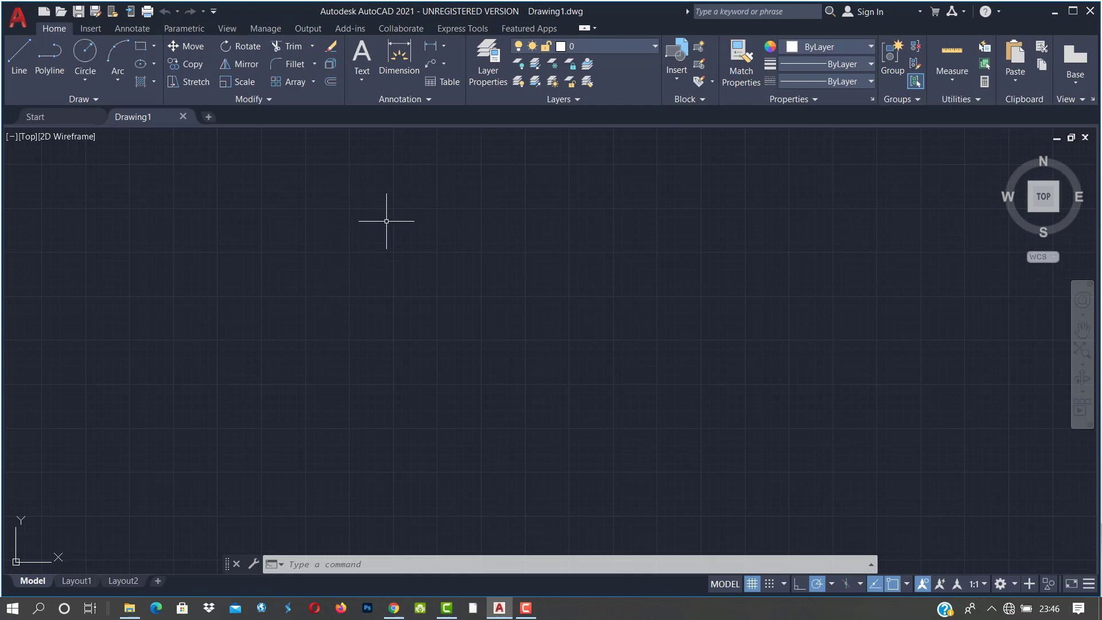